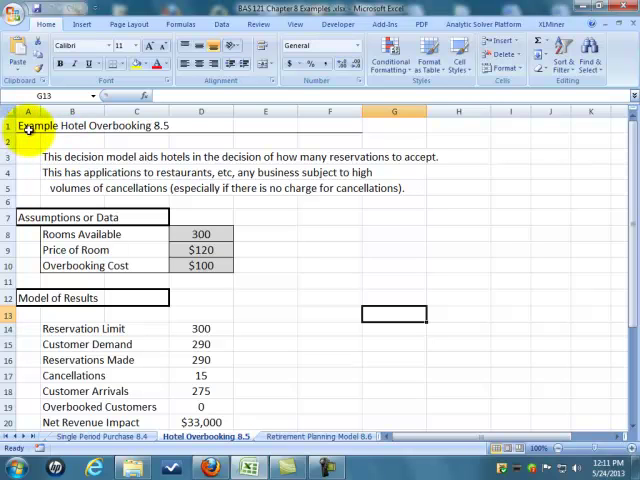
mouse_move(186, 128)
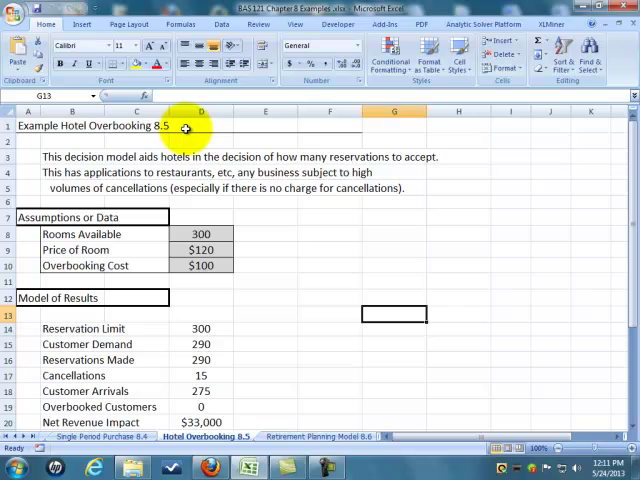
mouse_move(170, 126)
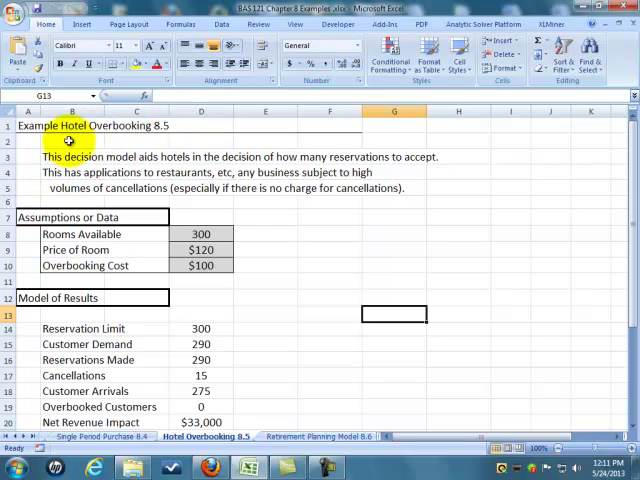
mouse_move(130, 132)
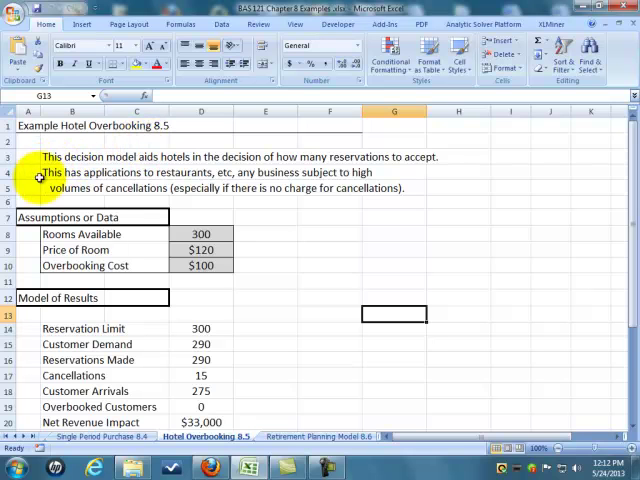
mouse_move(282, 200)
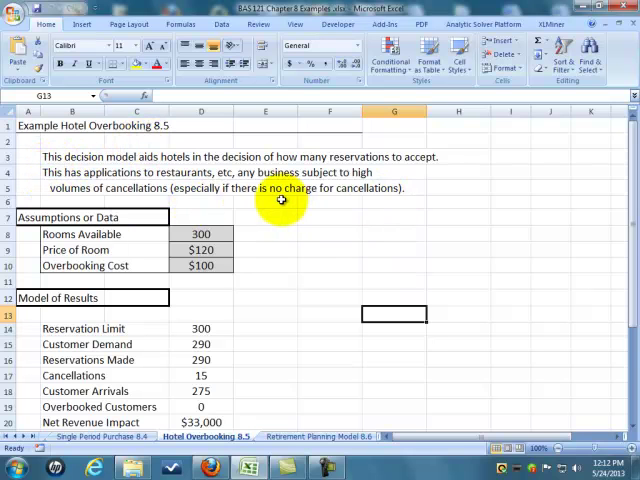
mouse_move(390, 196)
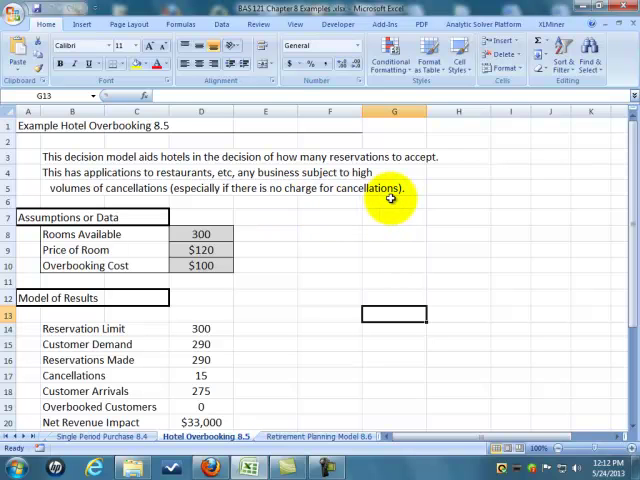
mouse_move(284, 196)
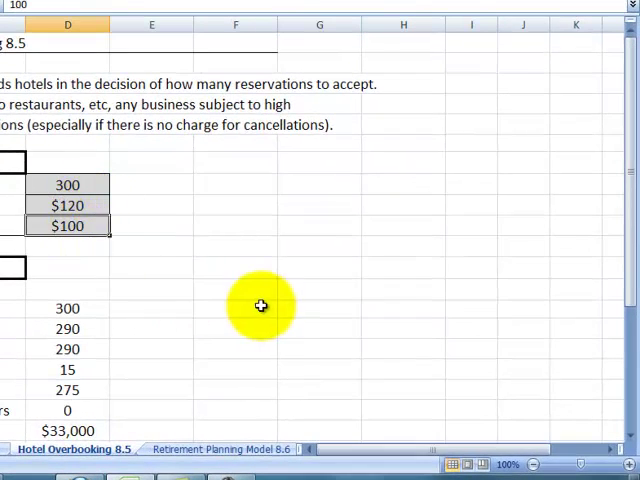
mouse_move(606, 192)
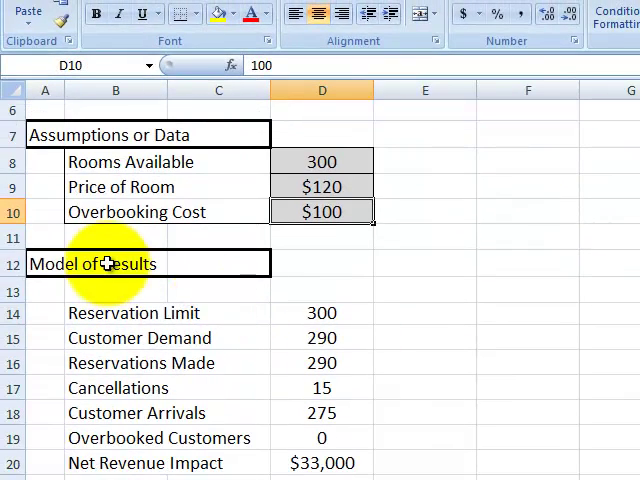
left_click(322, 312)
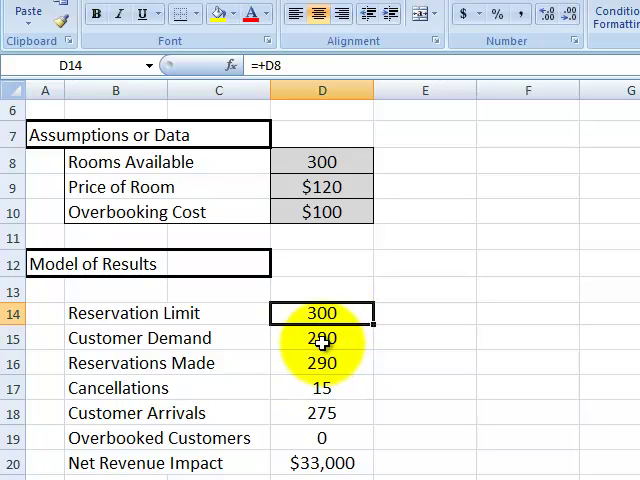
left_click(322, 338)
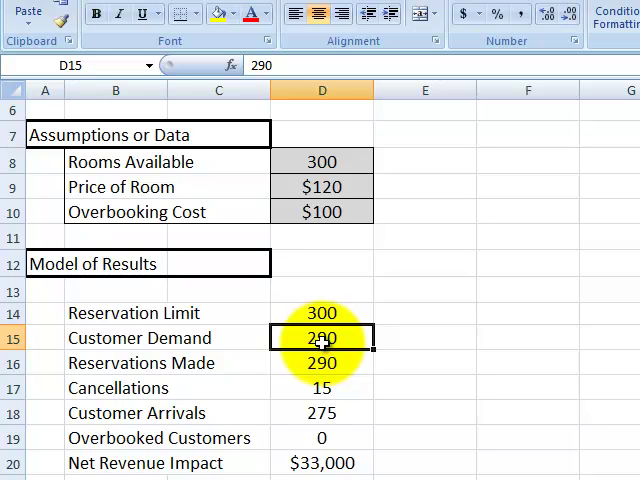
left_click(322, 364)
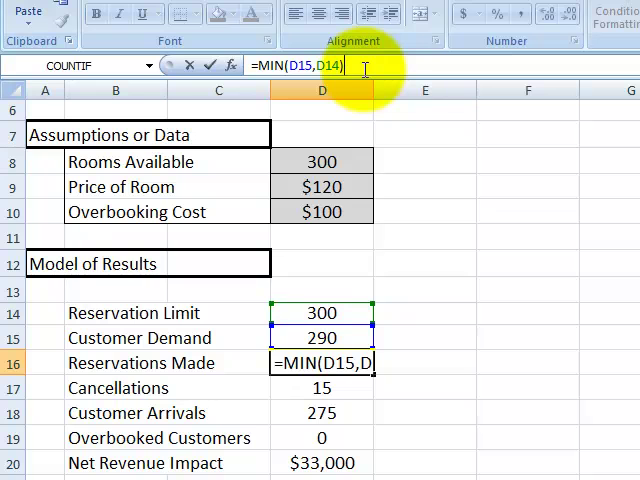
left_click(320, 388)
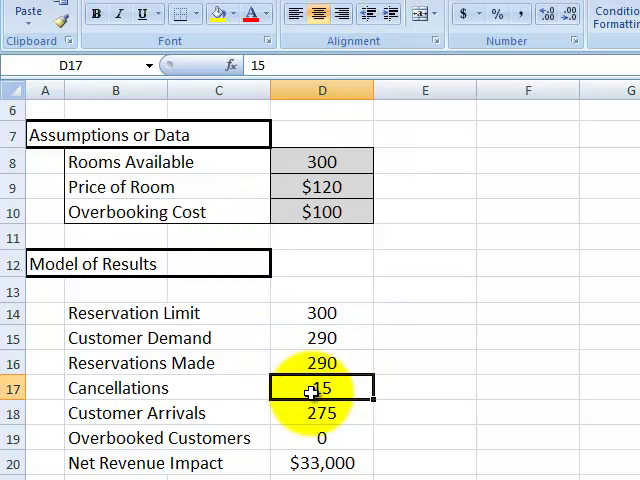
mouse_move(304, 68)
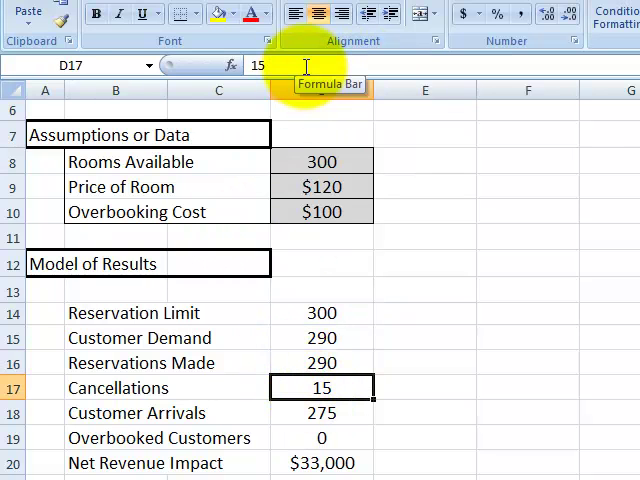
left_click(322, 412)
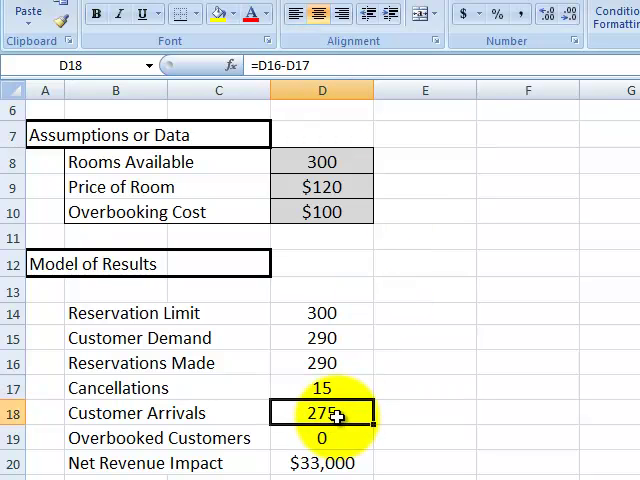
double_click(322, 412)
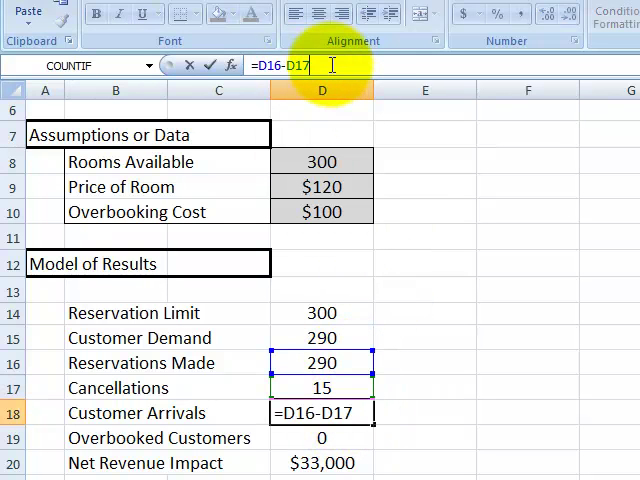